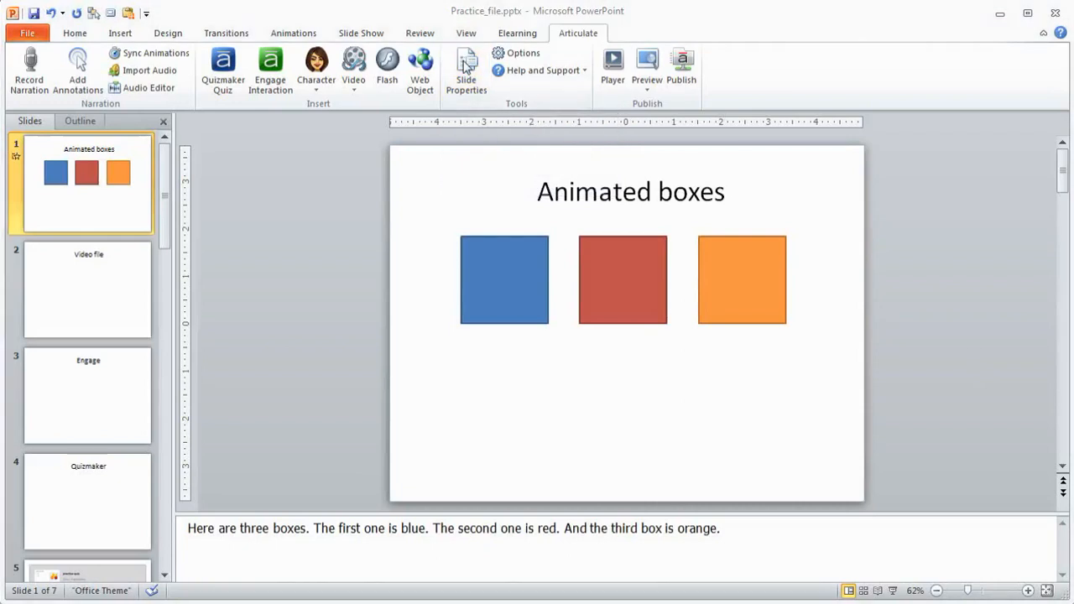
# Show the Articulate Slide Properties list with each slide's advance, navigation and player settings
pyautogui.click(467, 71)
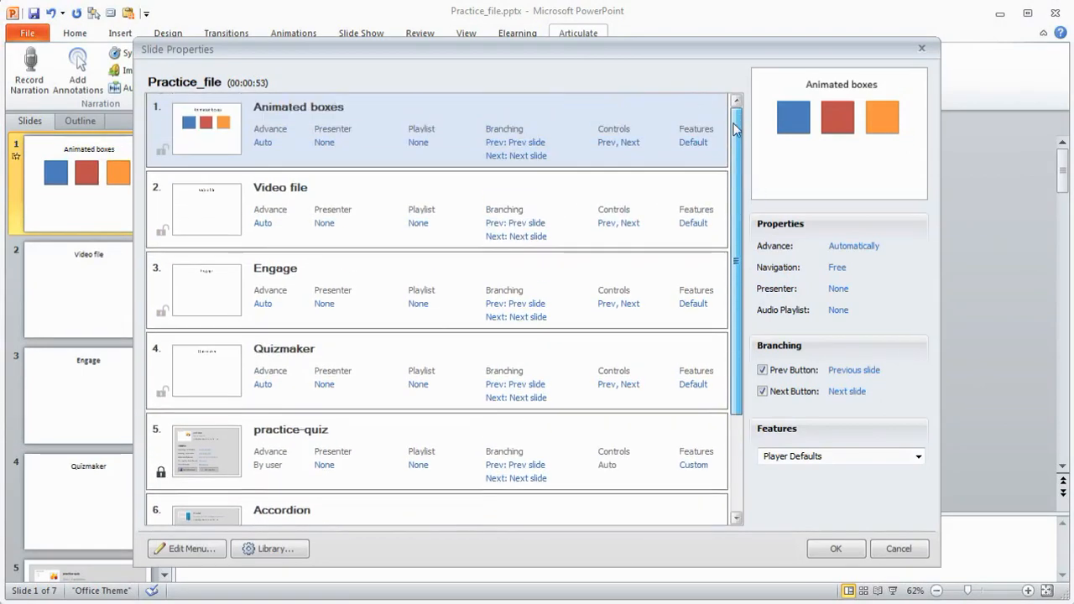
pyautogui.scroll(-3)
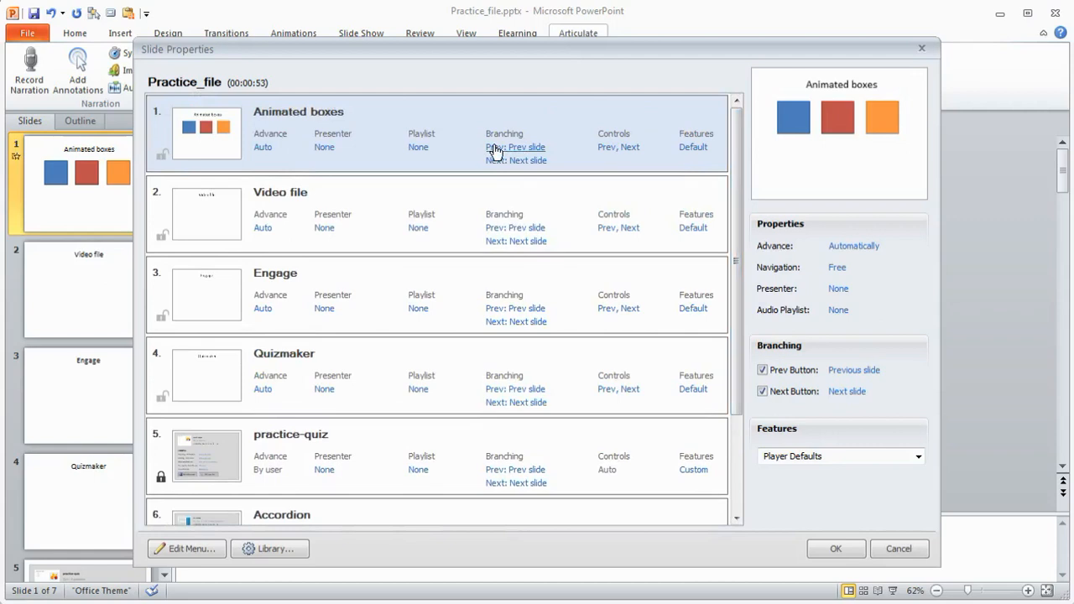
pyautogui.moveTo(923, 279)
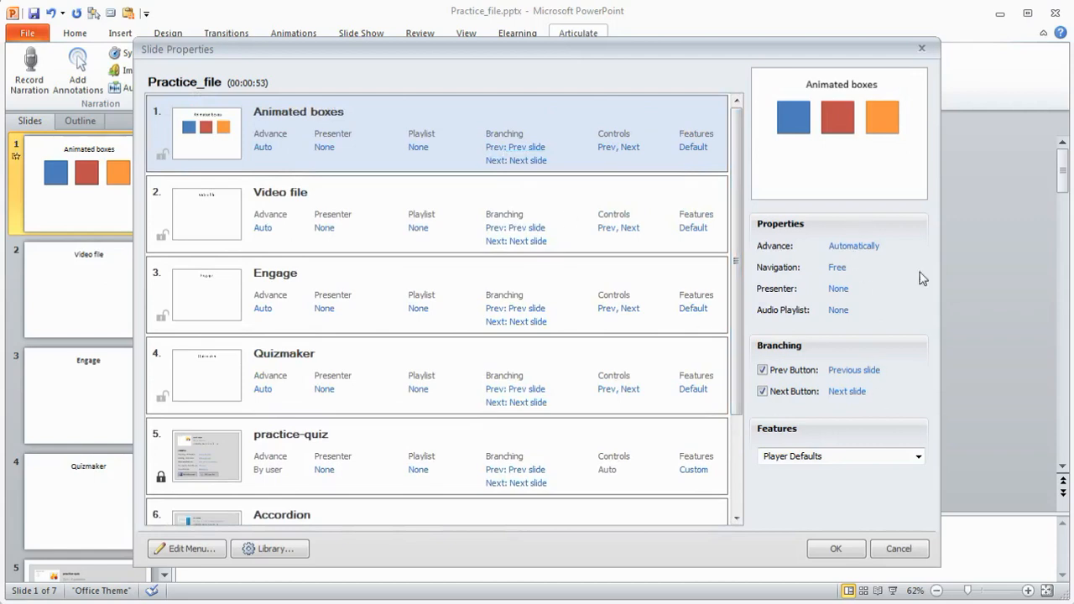
pyautogui.moveTo(850, 419)
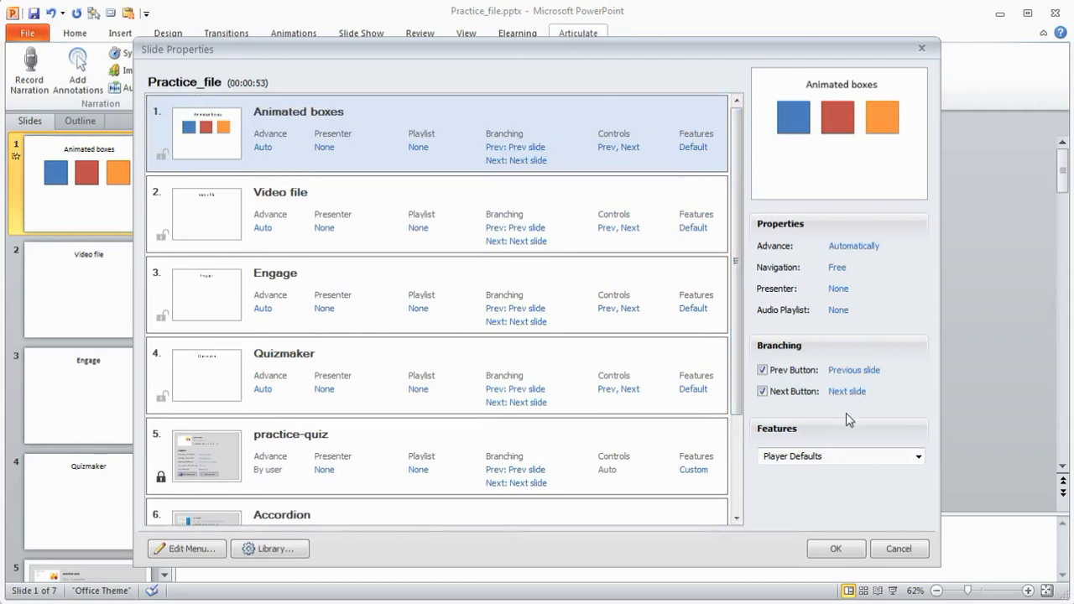
pyautogui.moveTo(863, 421)
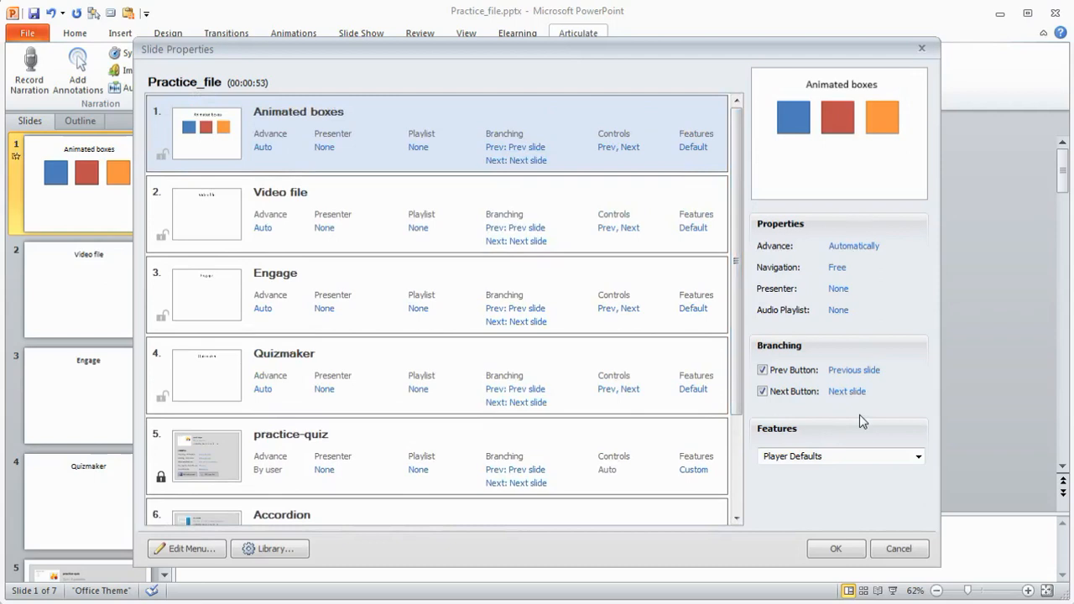
pyautogui.moveTo(774, 251)
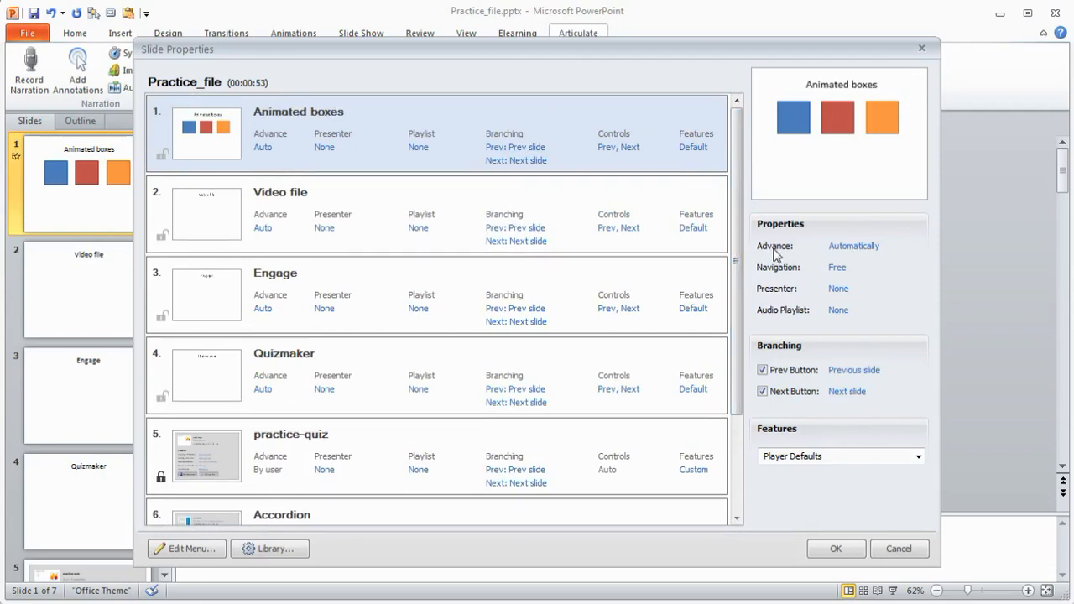
# Set slide 1 to advance By user, briefly lock its navigation, then leave it Free
pyautogui.click(853, 245)
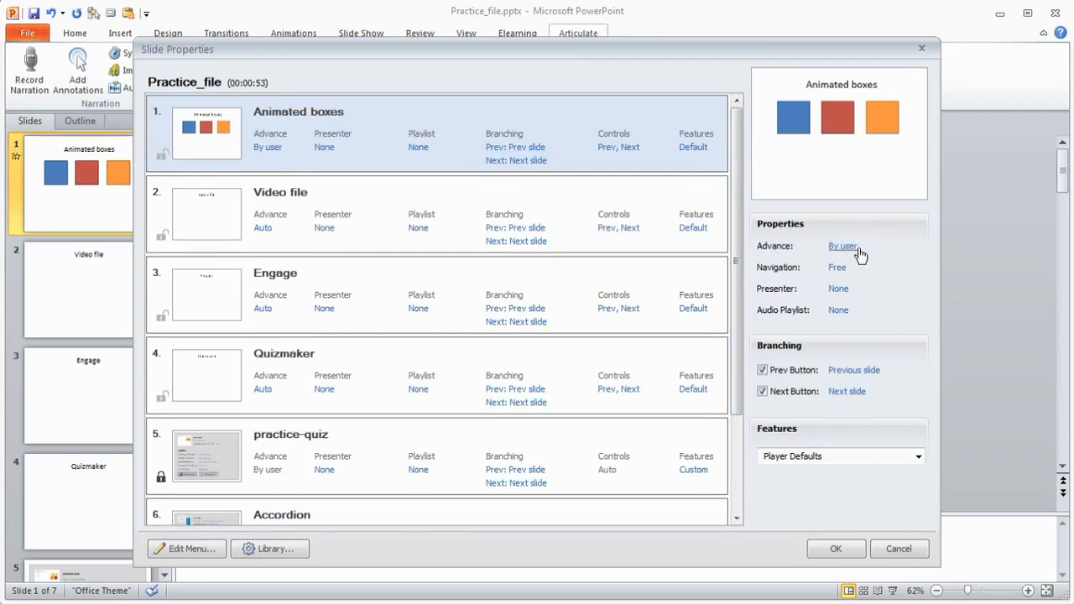
pyautogui.moveTo(846, 267)
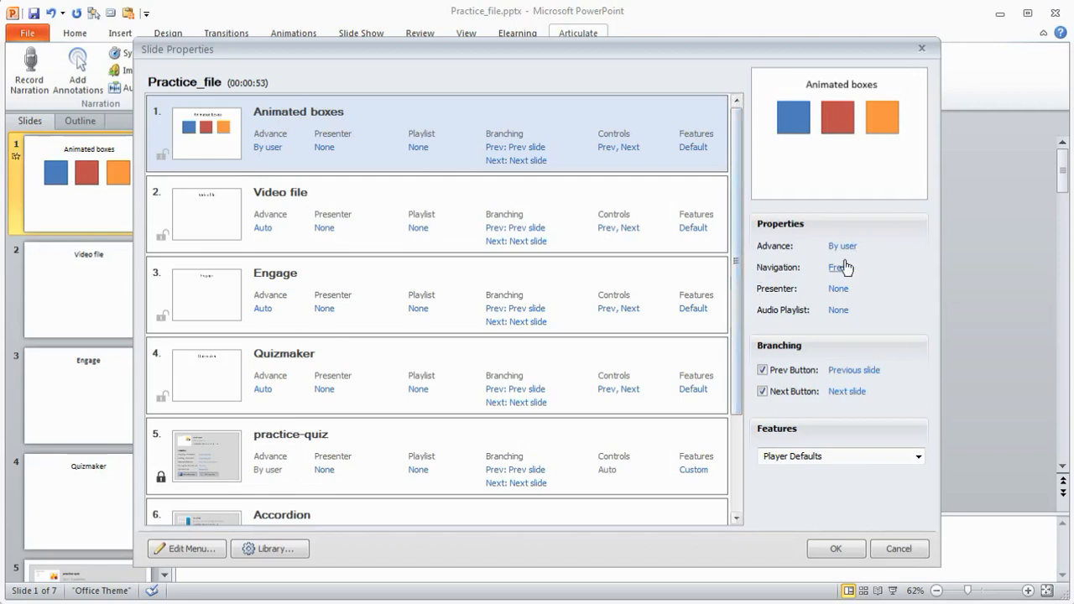
pyautogui.moveTo(841, 272)
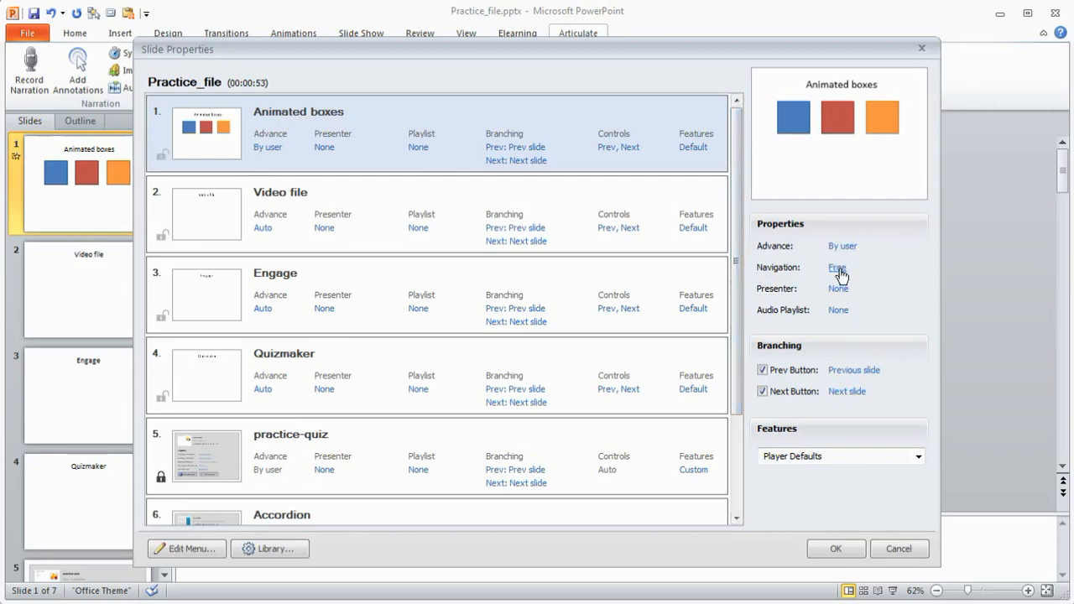
pyautogui.click(836, 267)
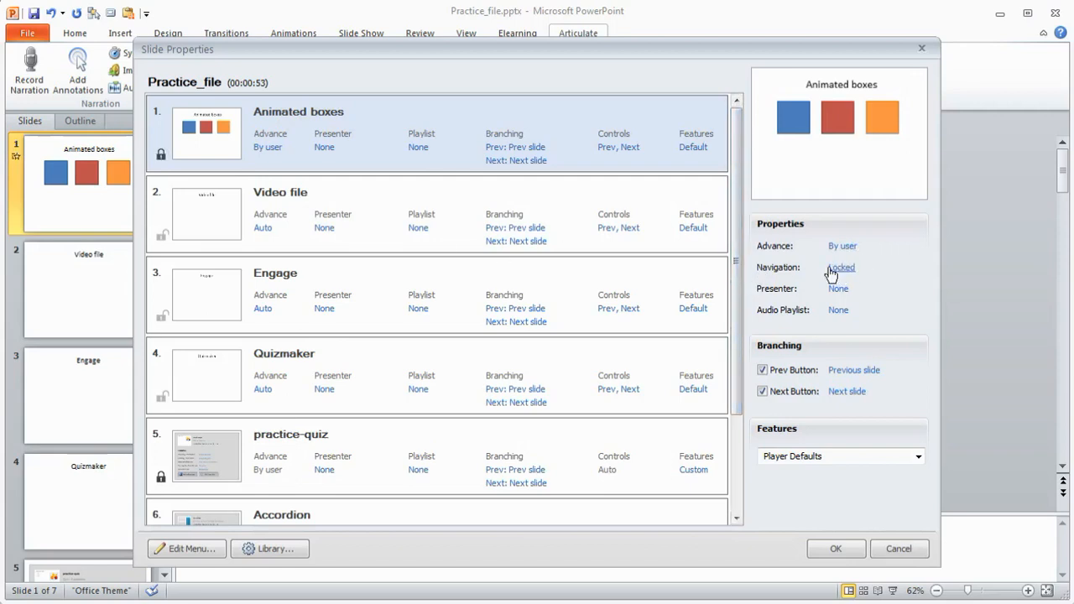
pyautogui.moveTo(752, 277)
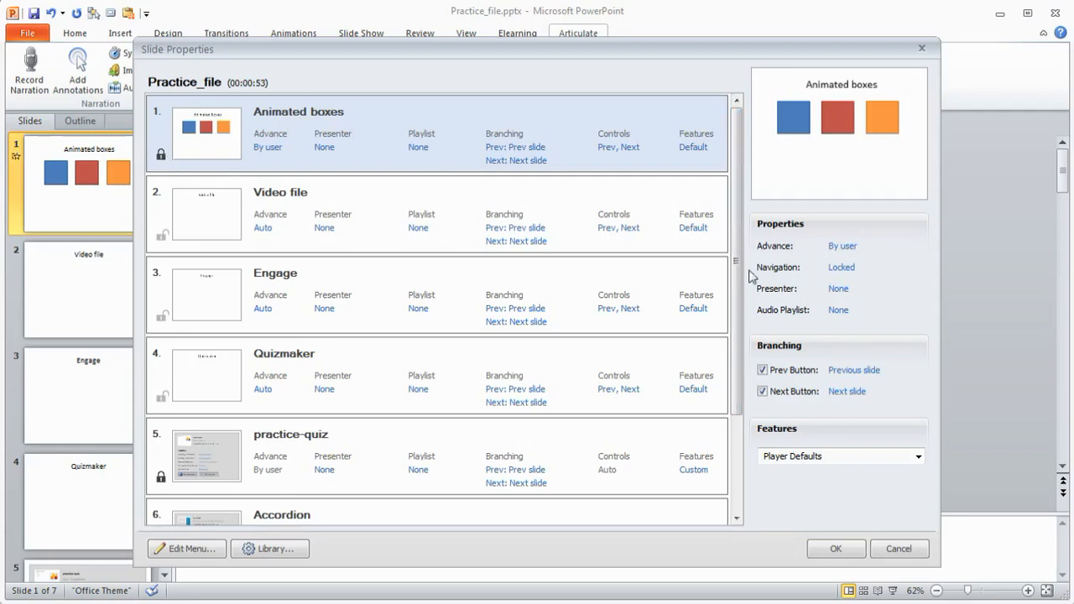
pyautogui.click(841, 266)
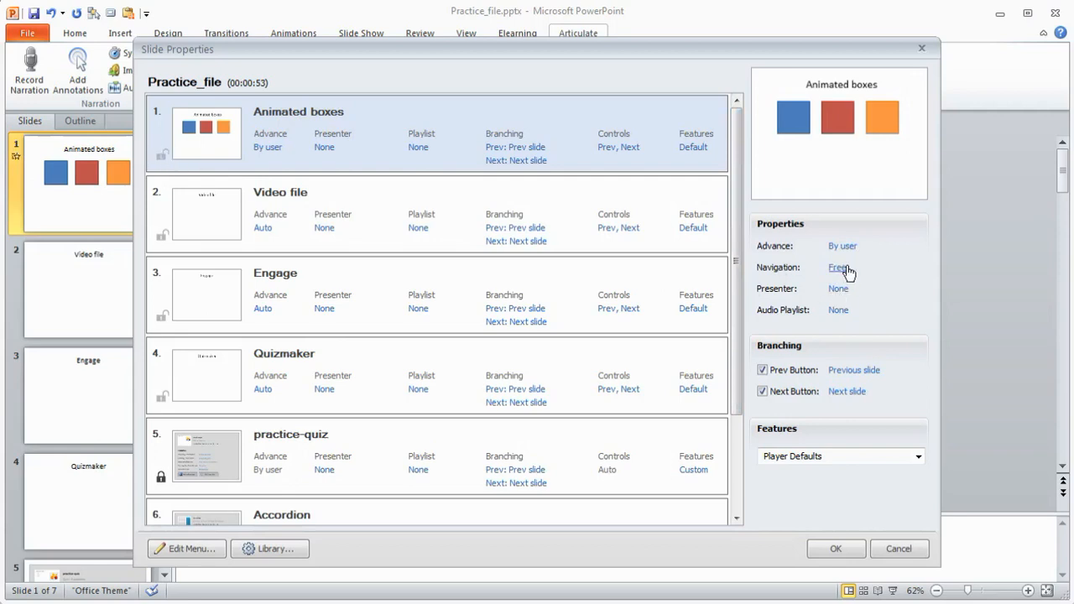
pyautogui.moveTo(839, 299)
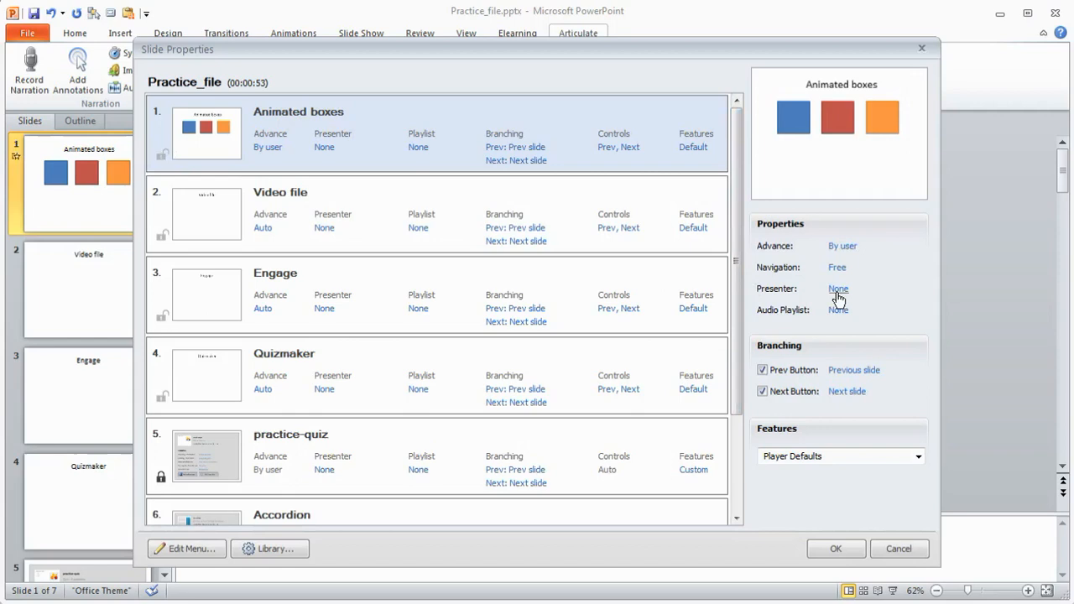
pyautogui.moveTo(762, 322)
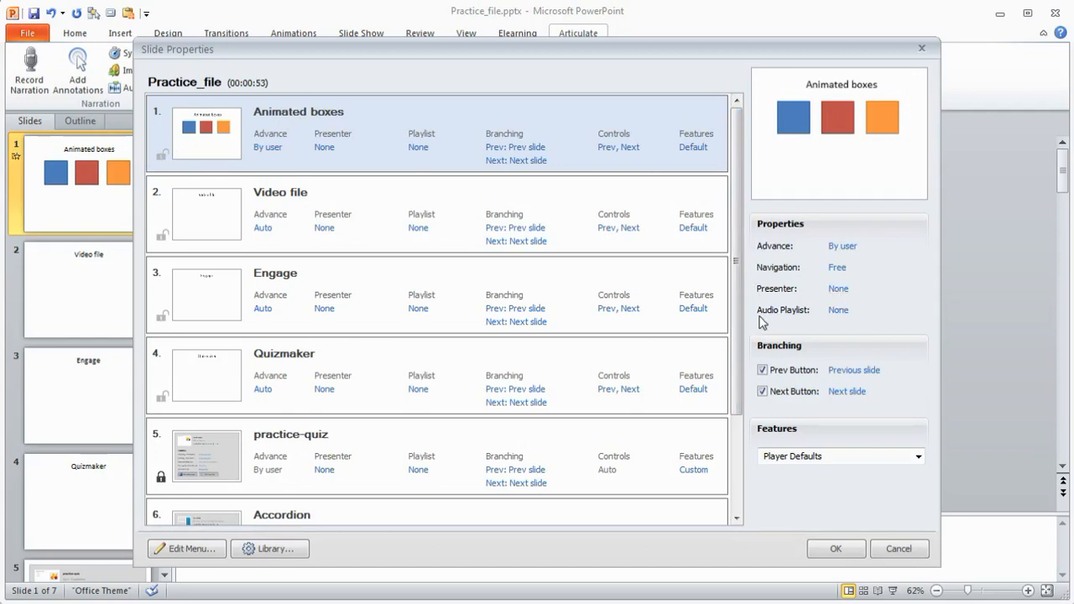
pyautogui.moveTo(840, 309)
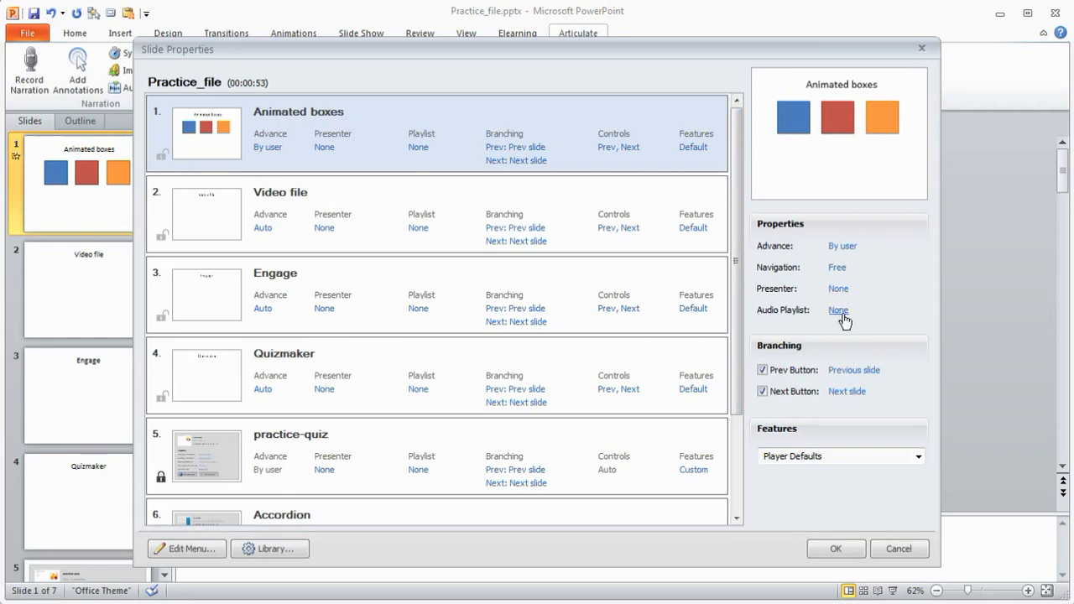
pyautogui.moveTo(777, 417)
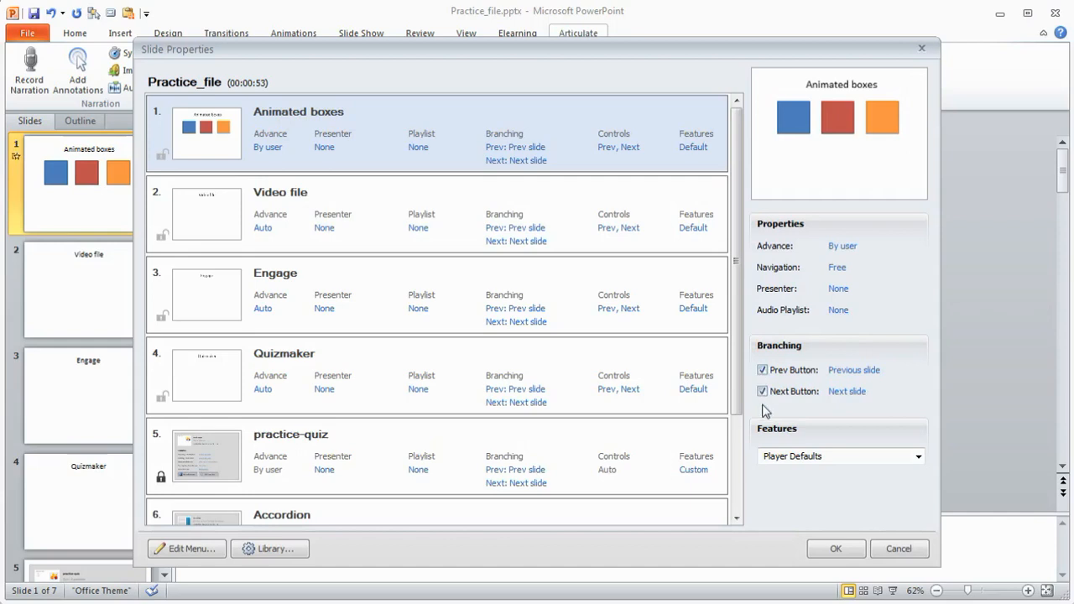
pyautogui.moveTo(776, 163)
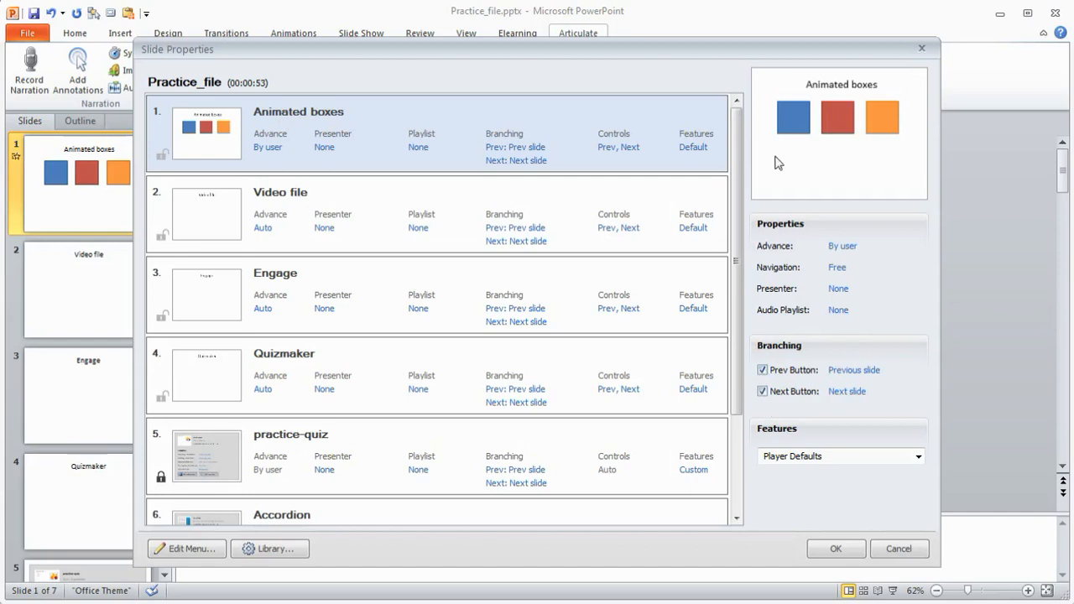
pyautogui.moveTo(857, 134)
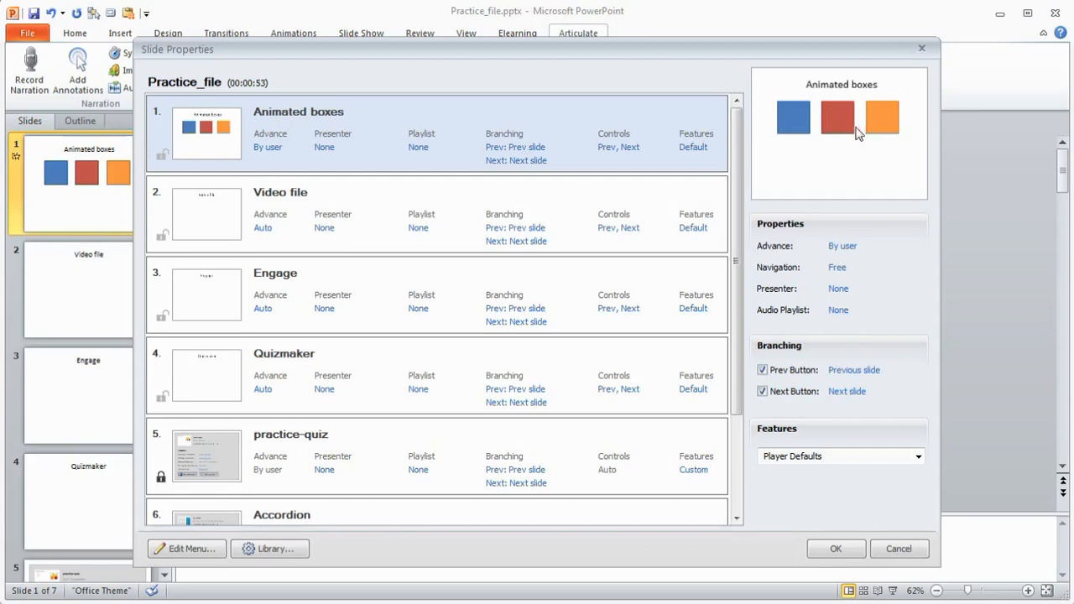
pyautogui.moveTo(796, 171)
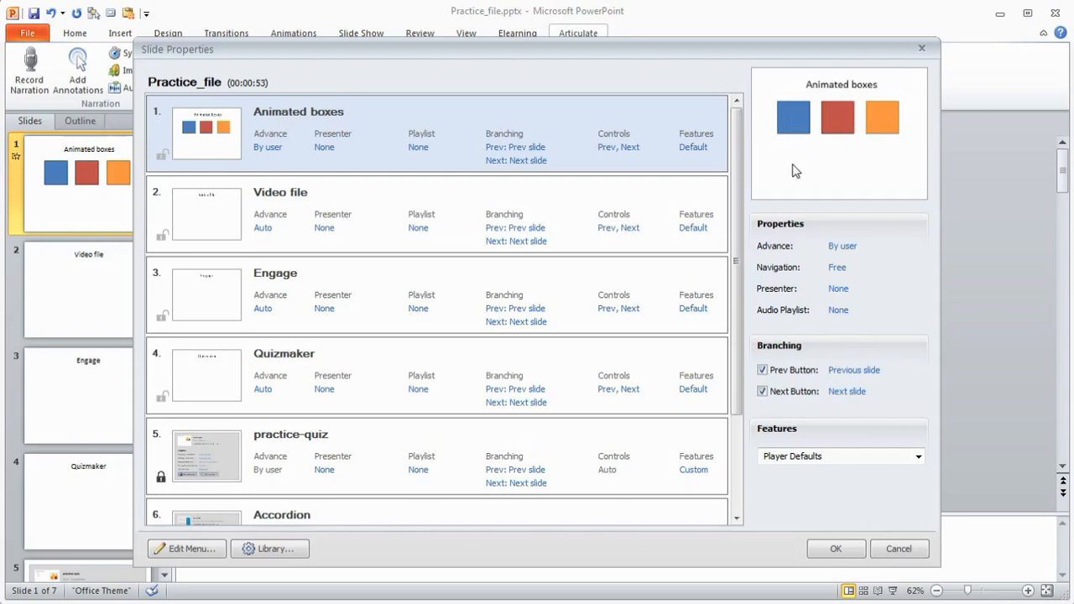
pyautogui.moveTo(802, 161)
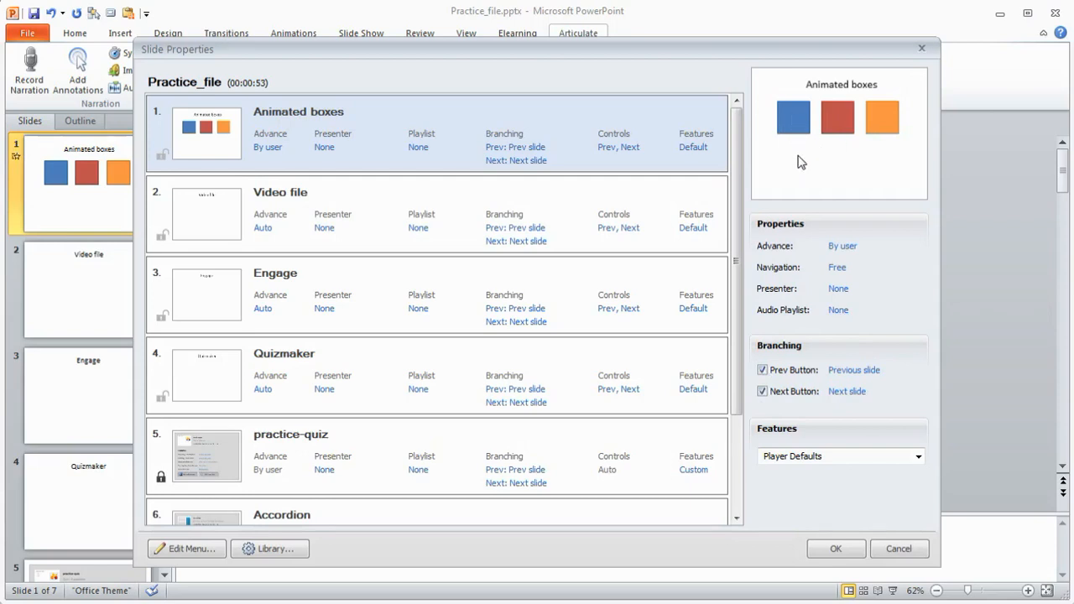
pyautogui.moveTo(796, 124)
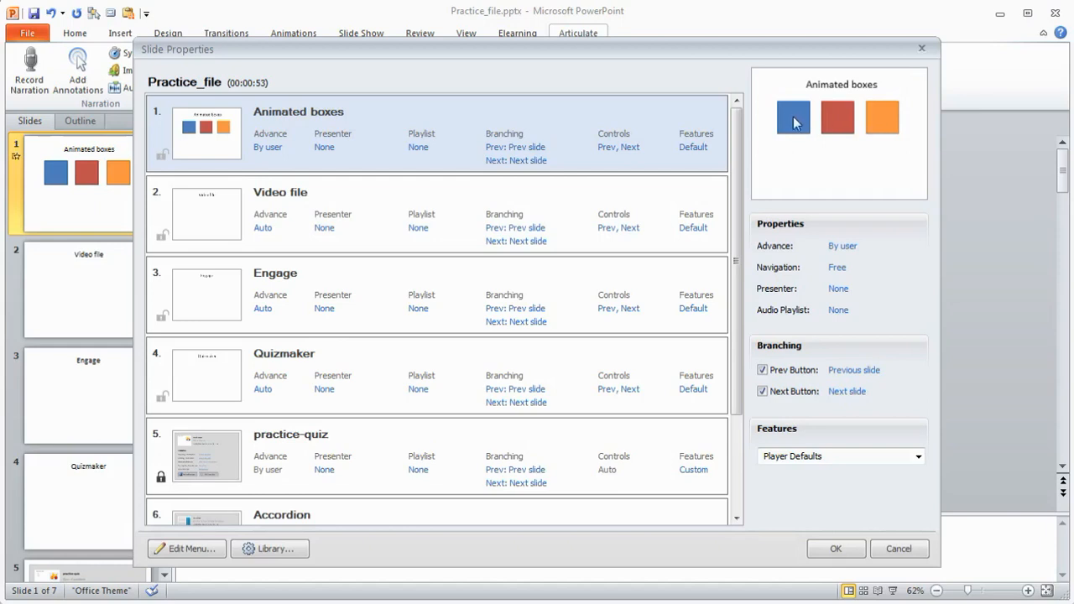
pyautogui.moveTo(803, 131)
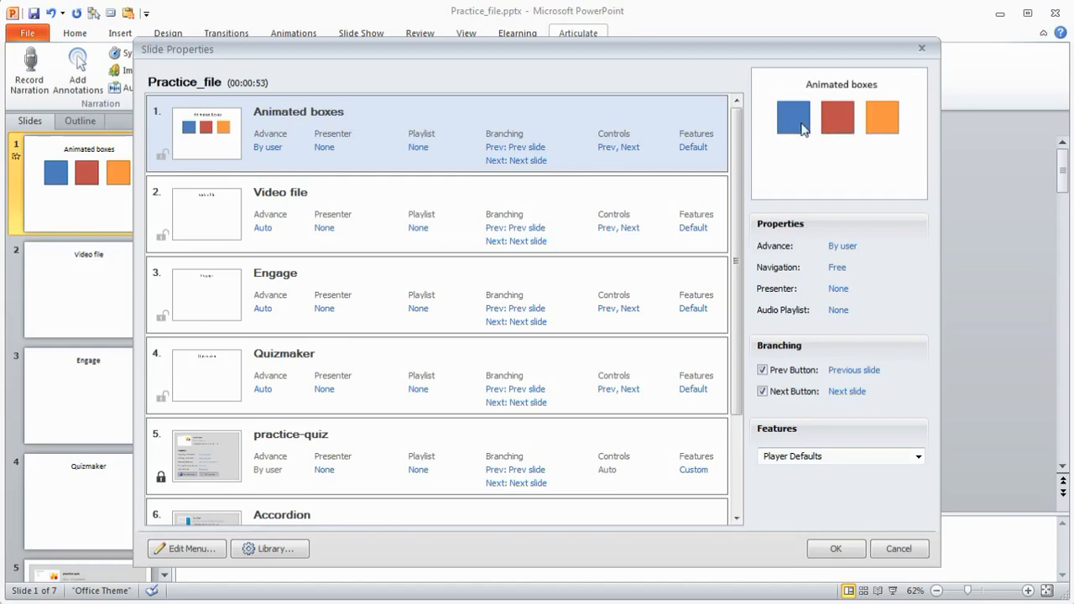
pyautogui.moveTo(823, 332)
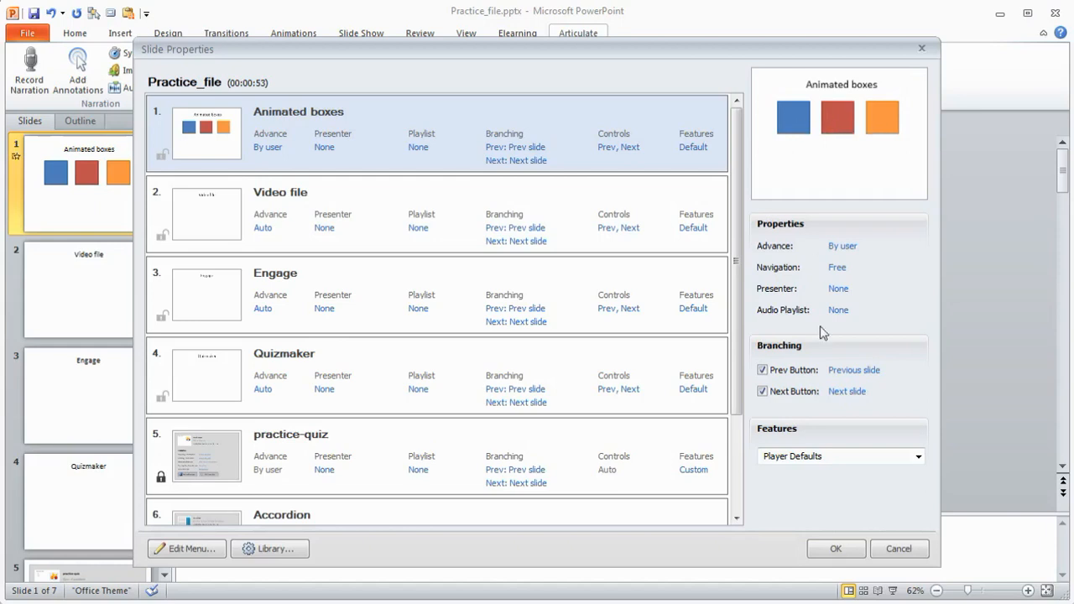
pyautogui.moveTo(803, 154)
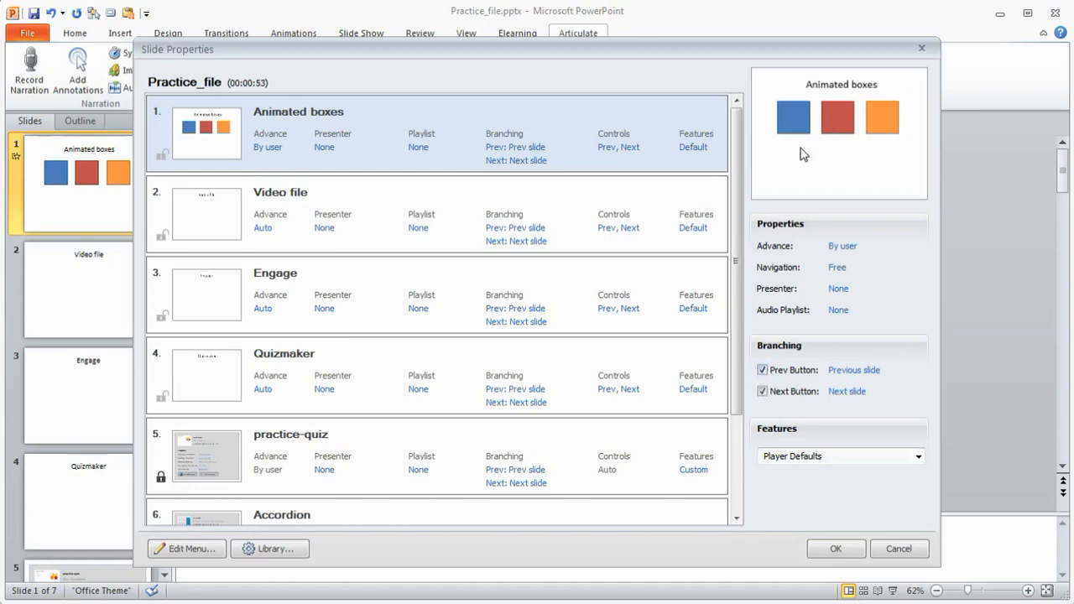
pyautogui.moveTo(789, 166)
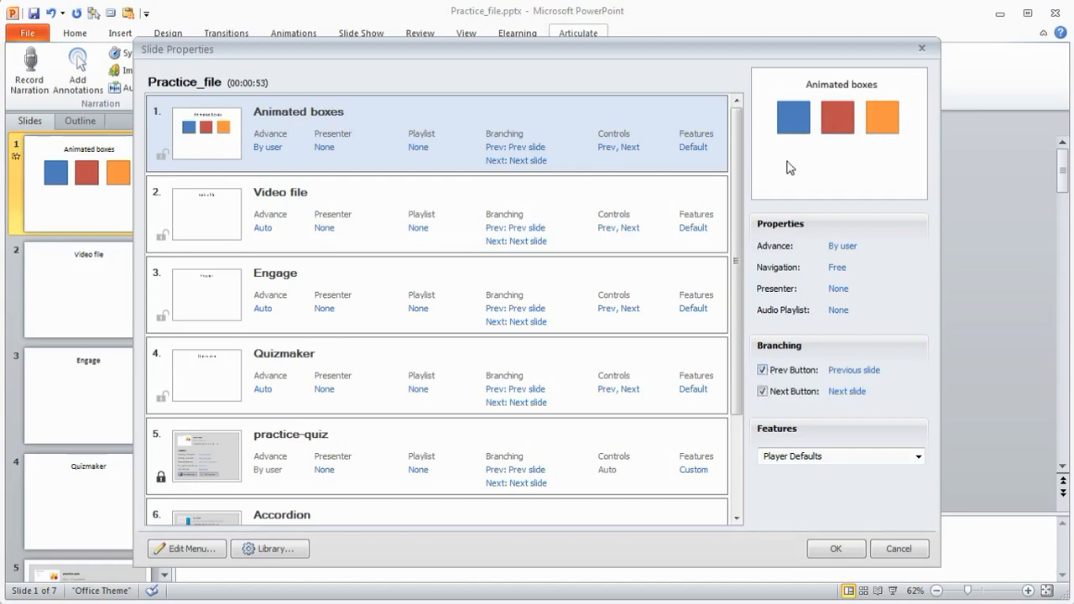
pyautogui.moveTo(804, 124)
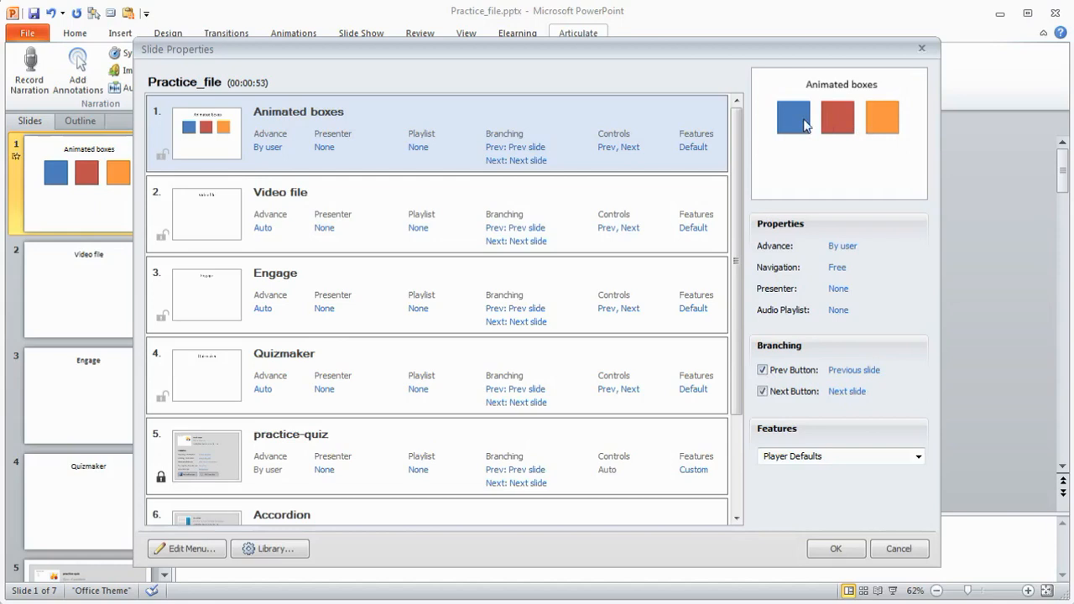
pyautogui.moveTo(858, 124)
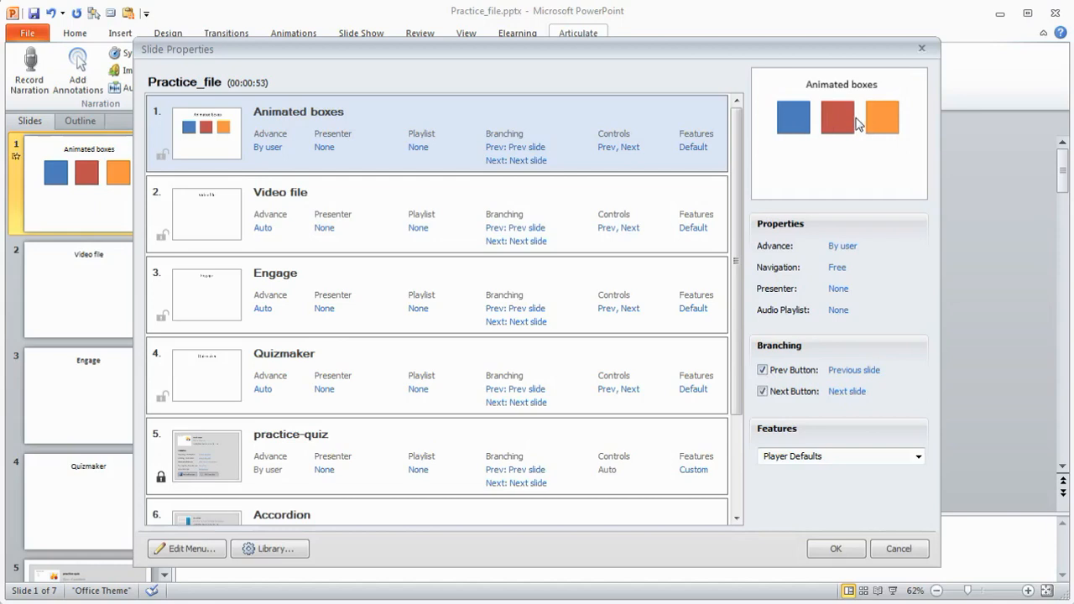
pyautogui.moveTo(861, 163)
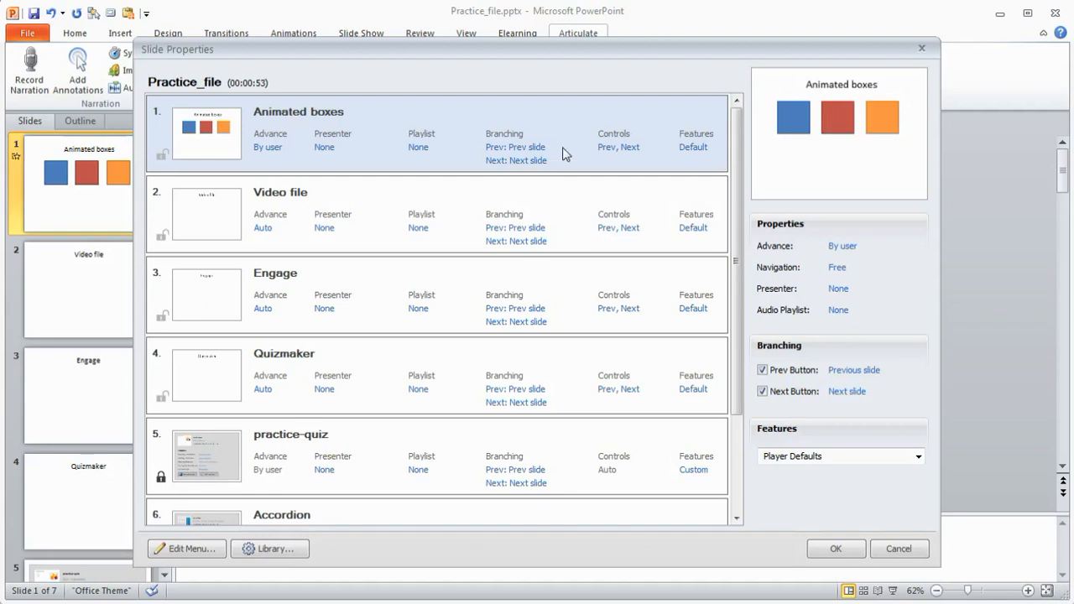
pyautogui.moveTo(564, 171)
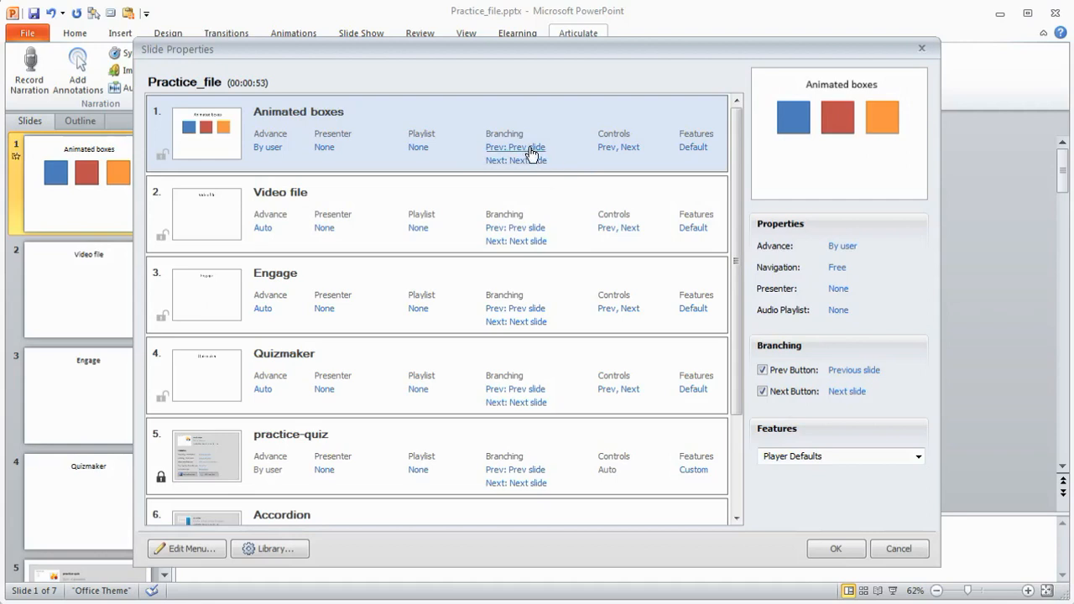
pyautogui.moveTo(517, 161)
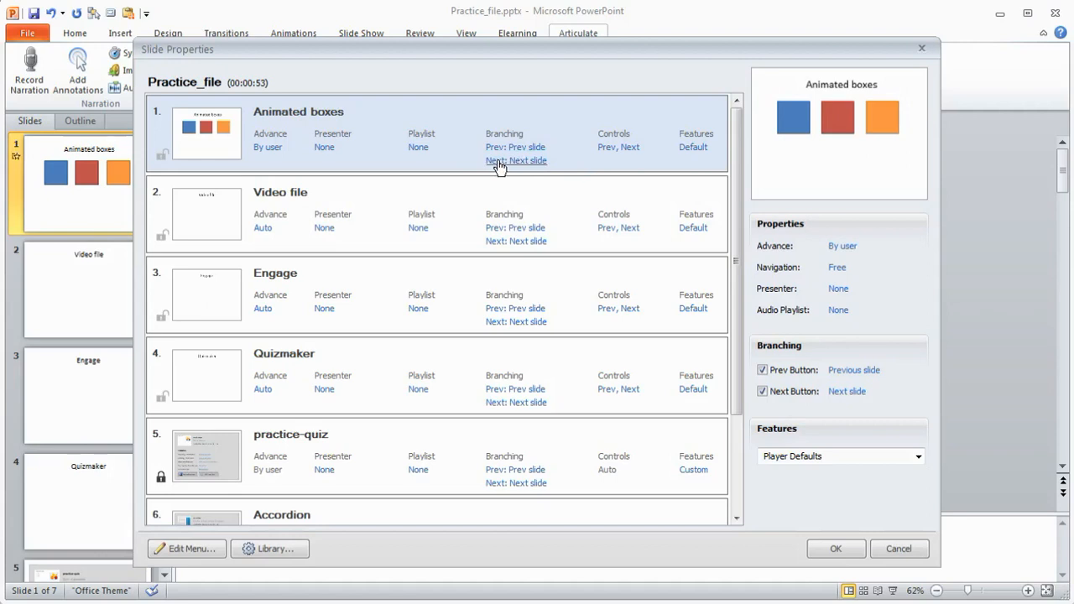
pyautogui.moveTo(504, 173)
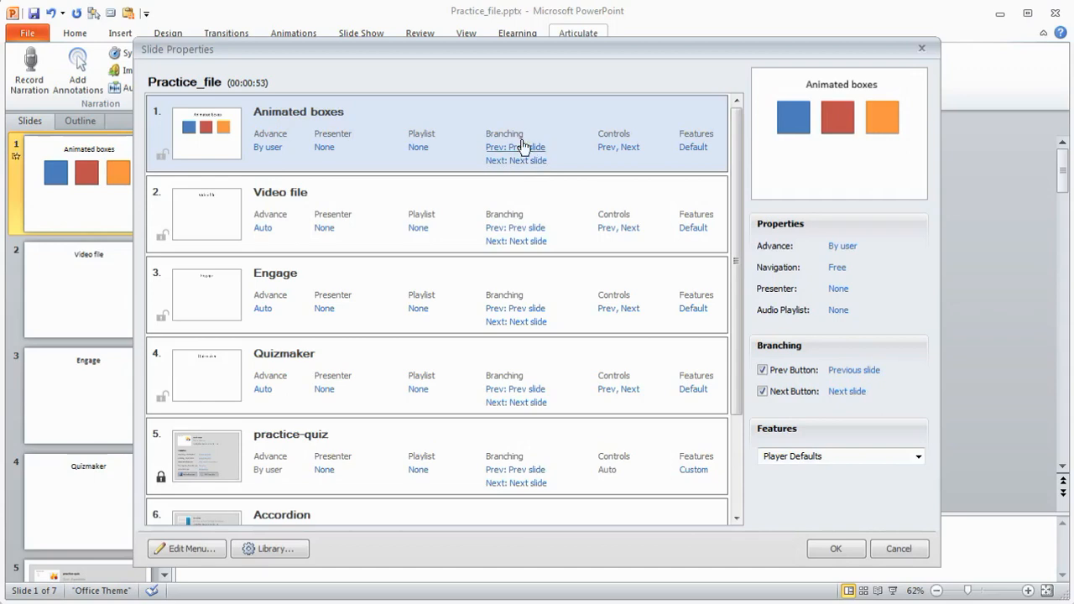
pyautogui.moveTo(917, 457)
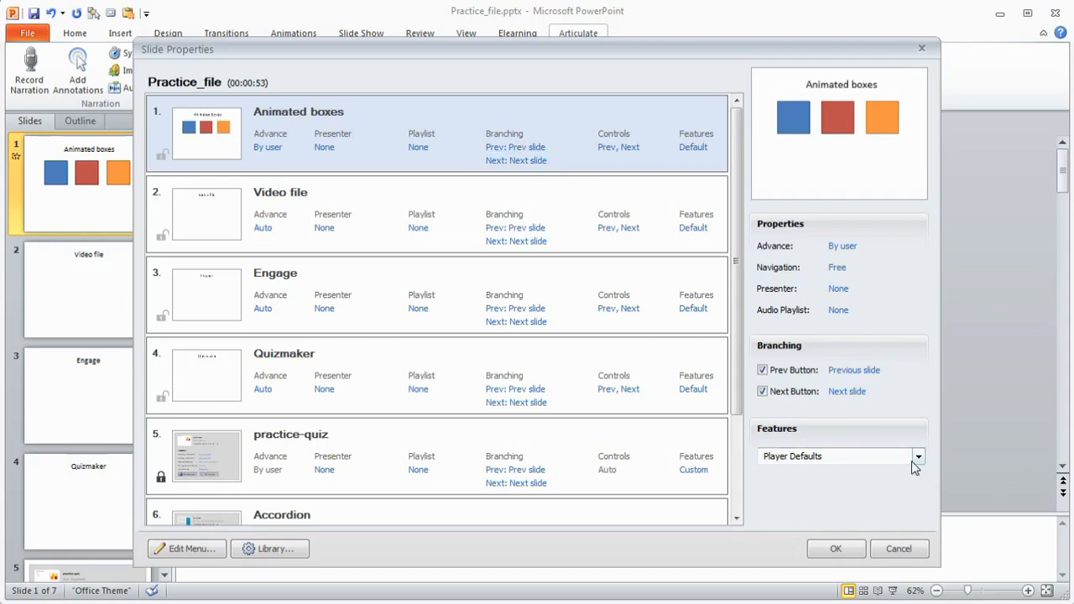
pyautogui.click(916, 457)
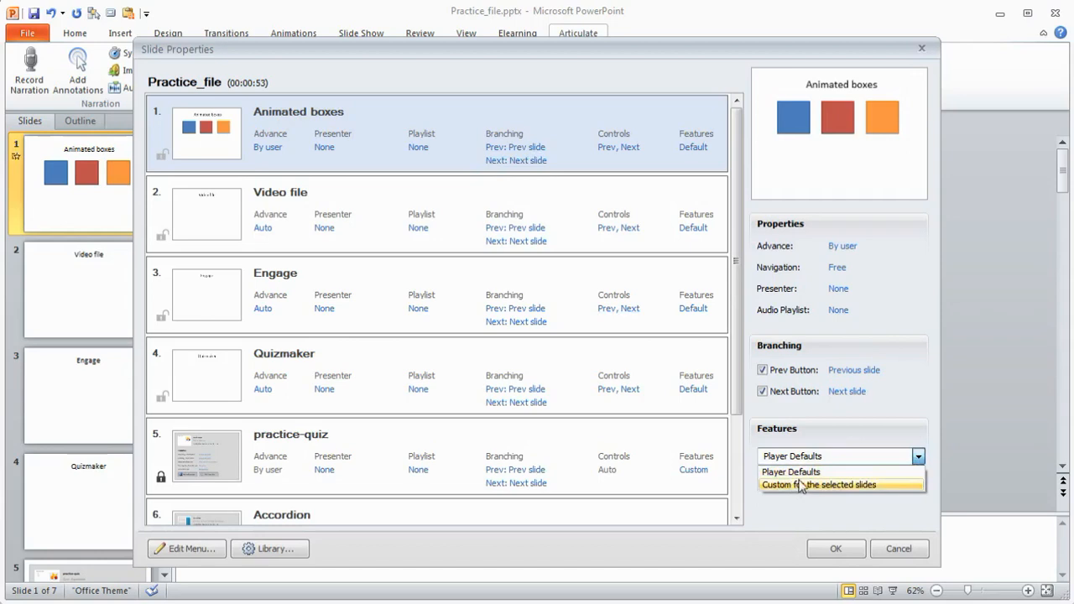
pyautogui.click(791, 472)
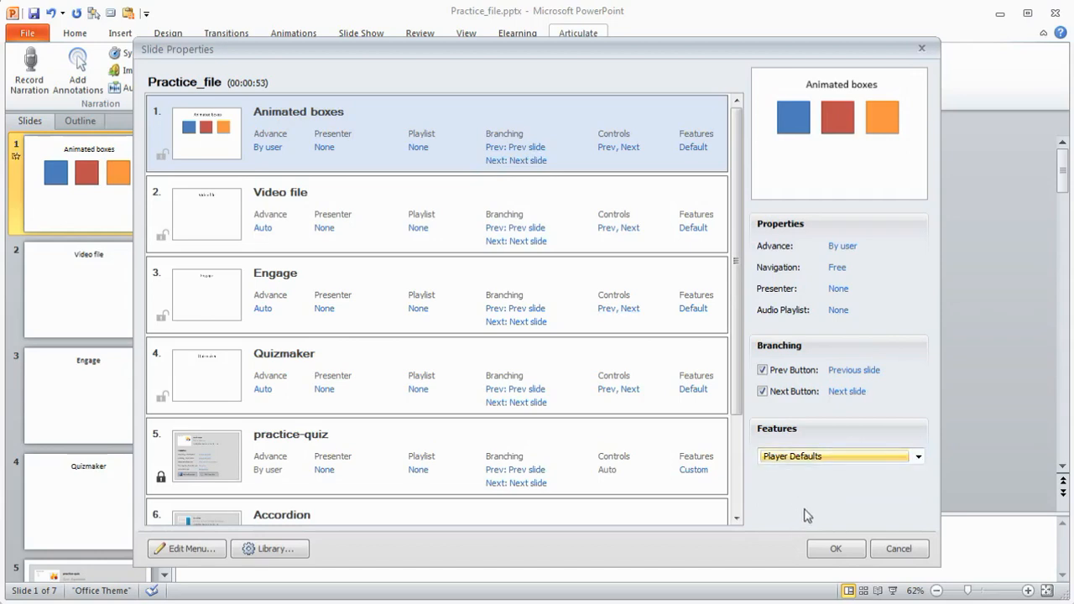
pyautogui.moveTo(672, 480)
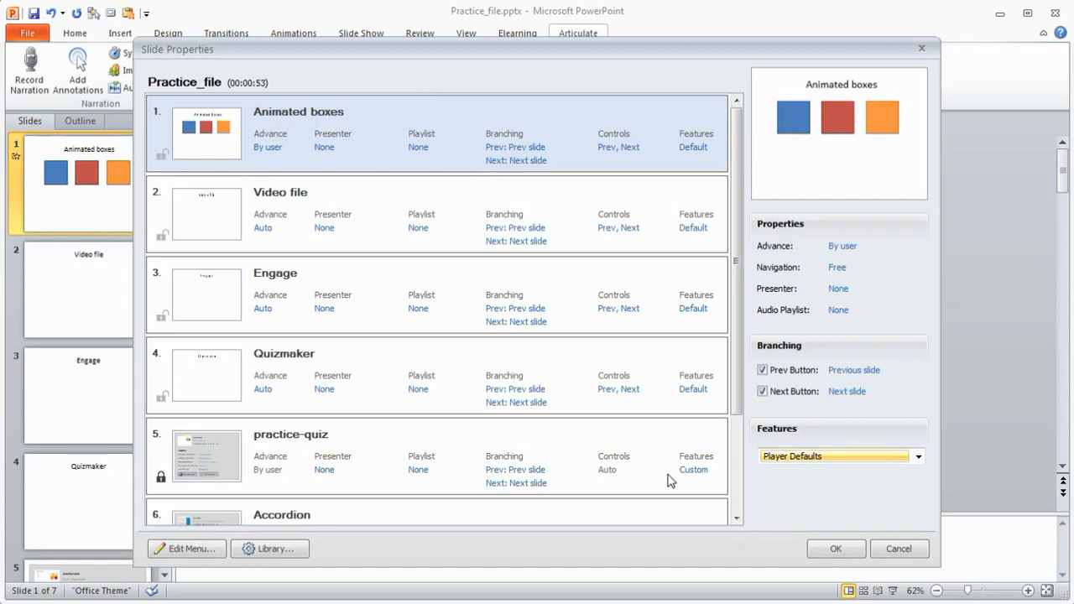
pyautogui.moveTo(299, 160)
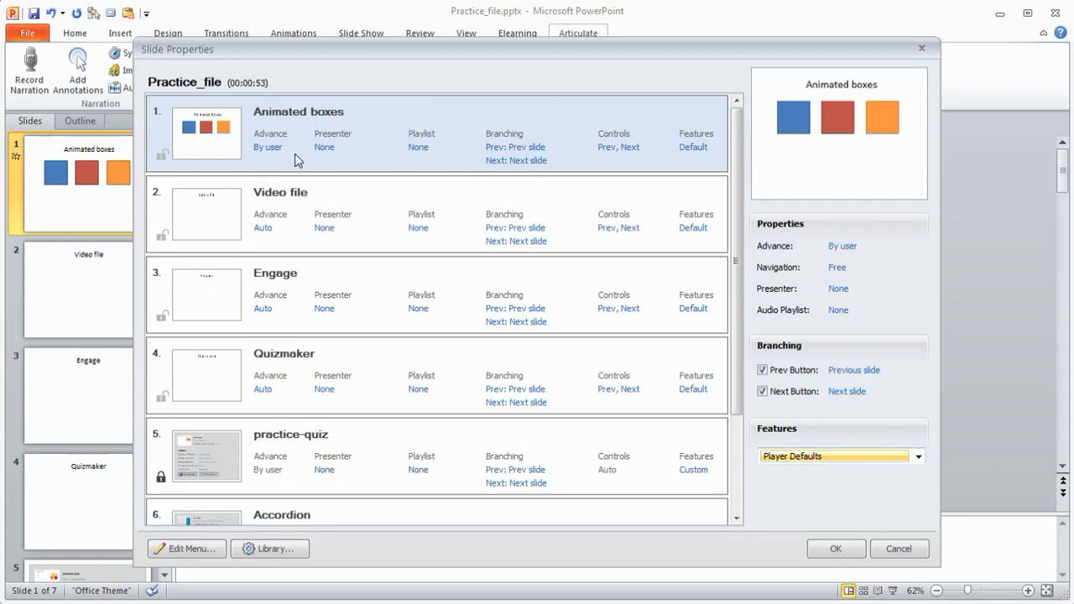
pyautogui.moveTo(202, 157)
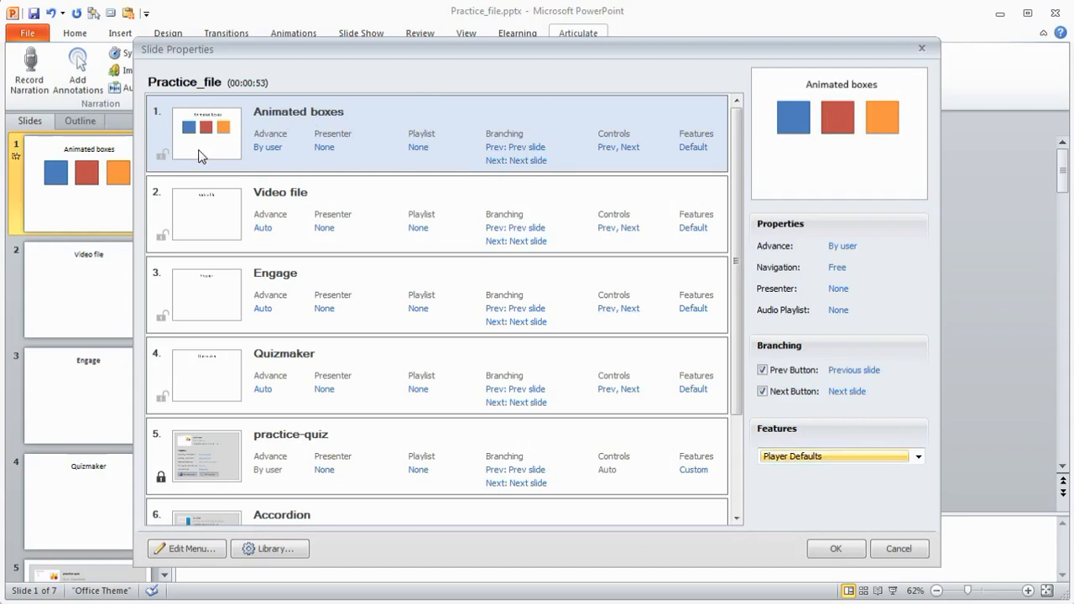
pyautogui.moveTo(305, 173)
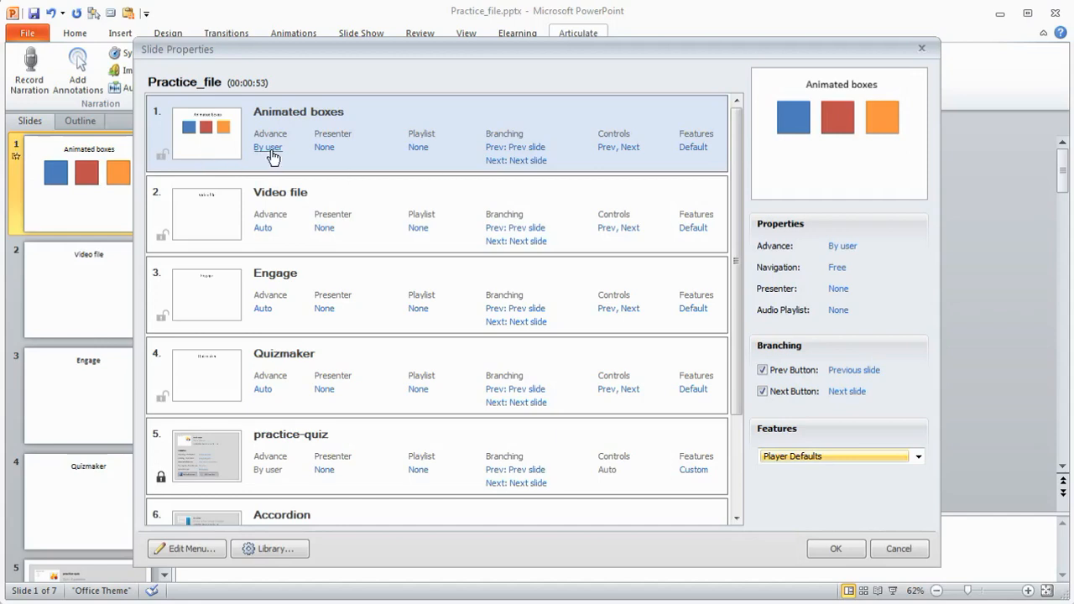
pyautogui.moveTo(350, 166)
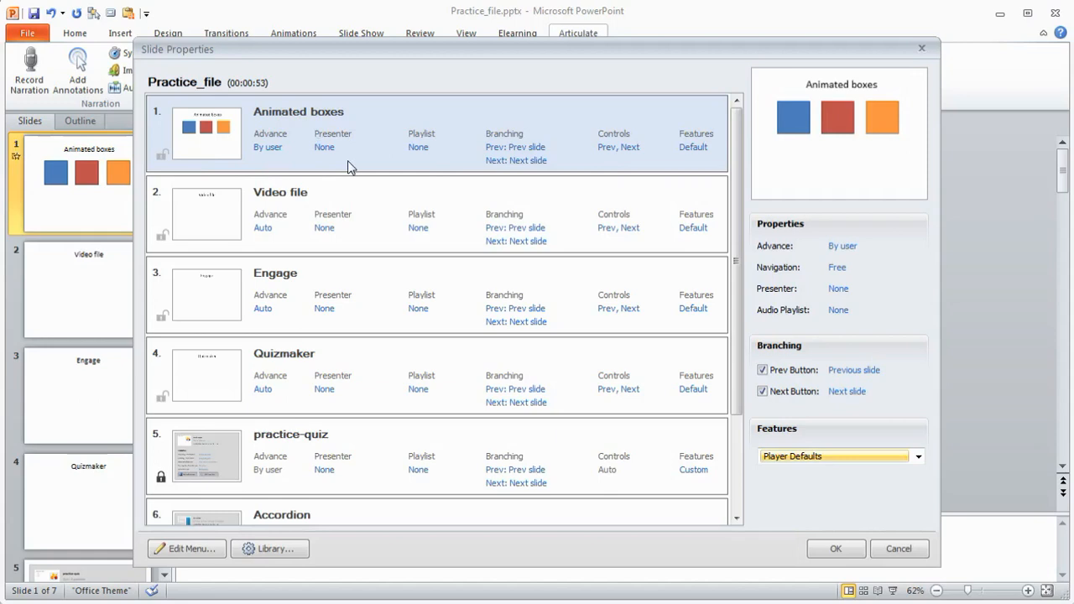
pyautogui.moveTo(517, 181)
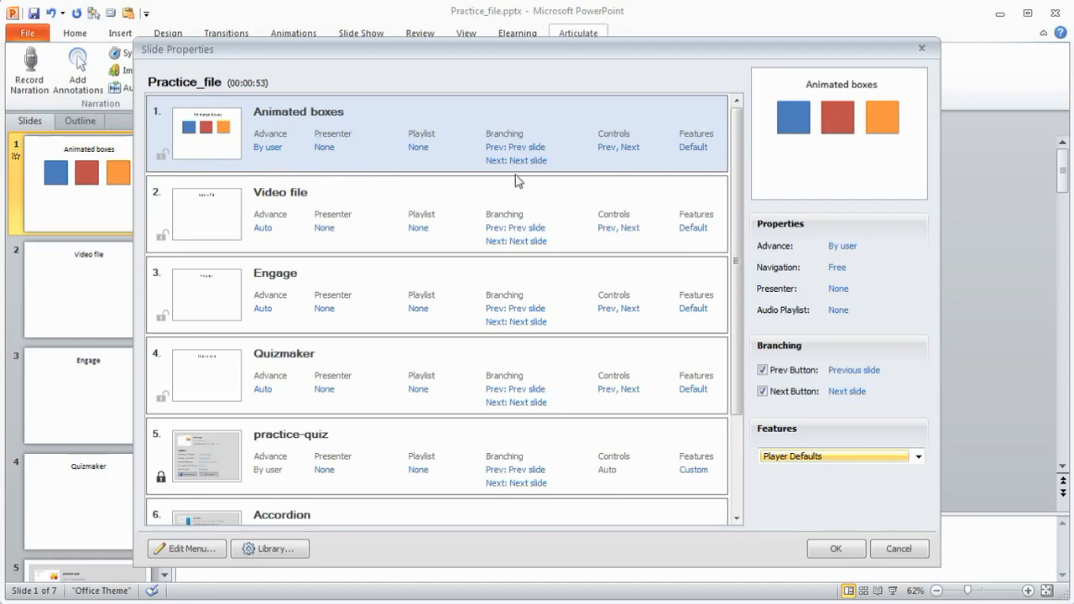
pyautogui.moveTo(538, 181)
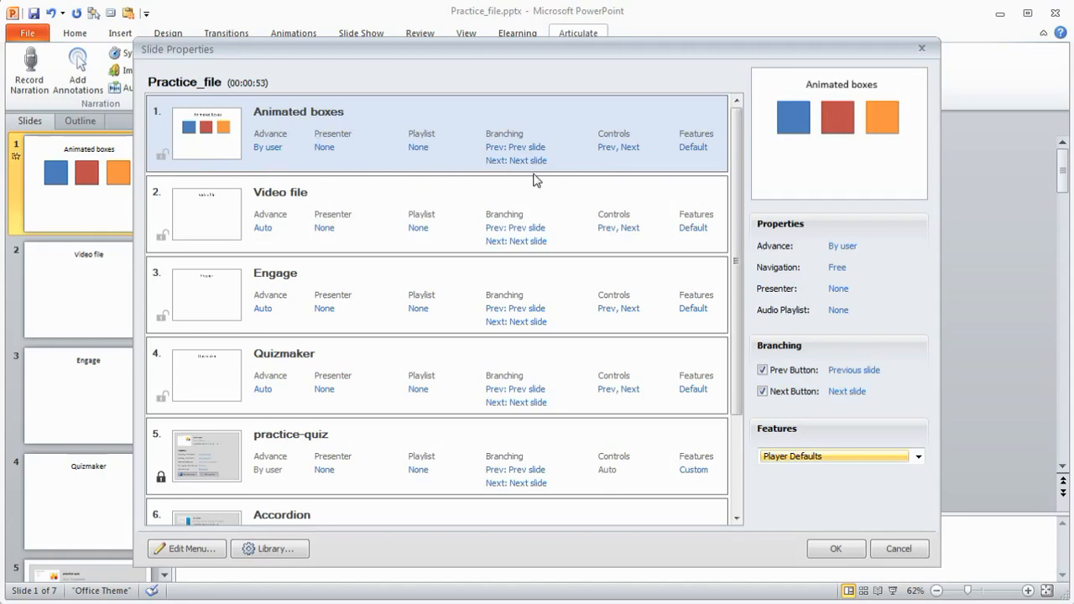
pyautogui.moveTo(584, 210)
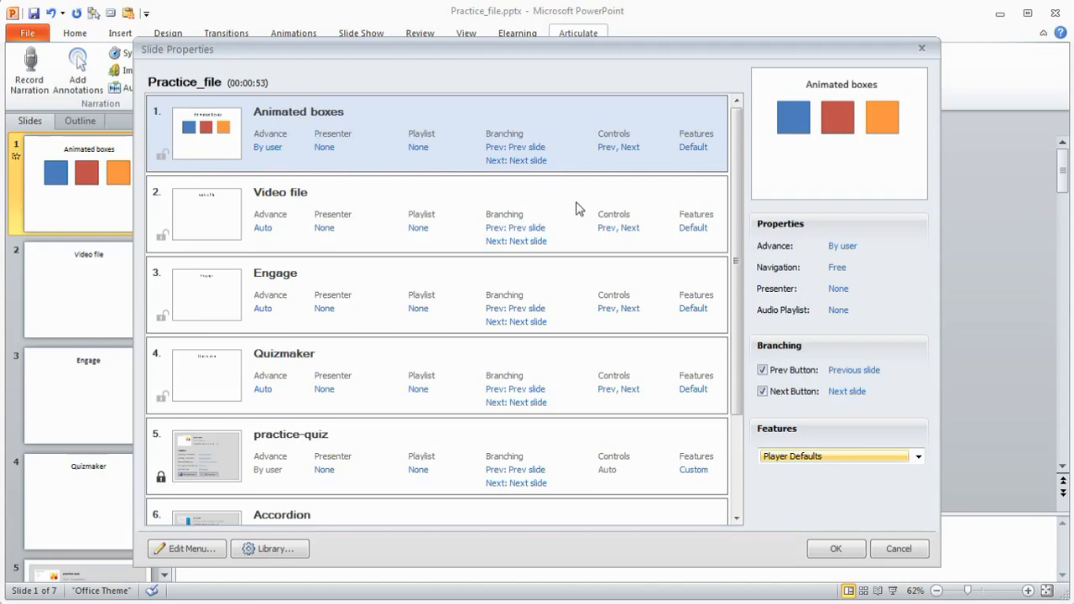
pyautogui.moveTo(238, 260)
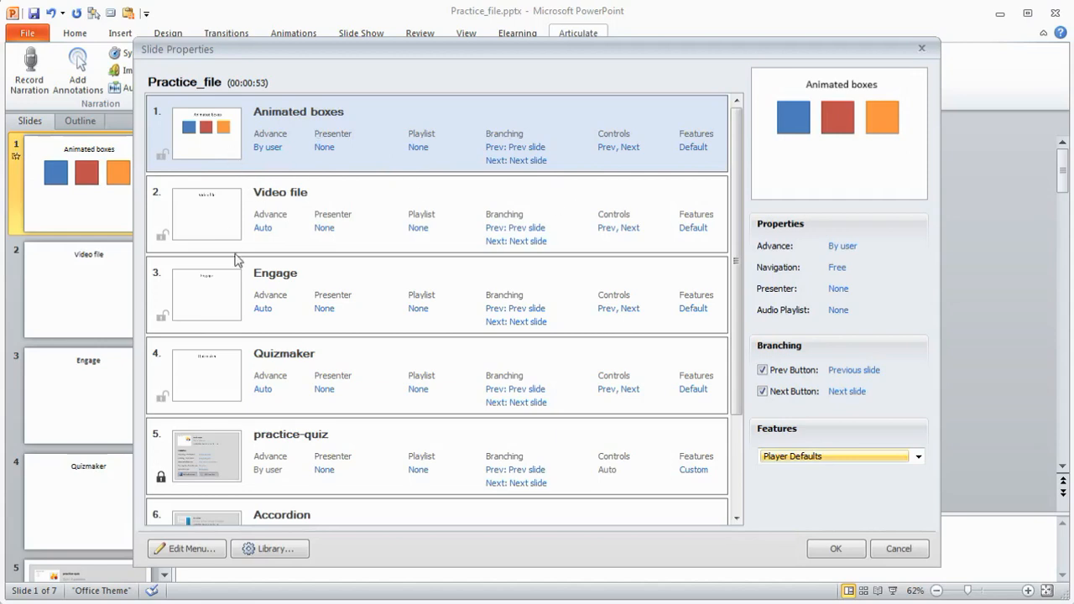
pyautogui.moveTo(294, 252)
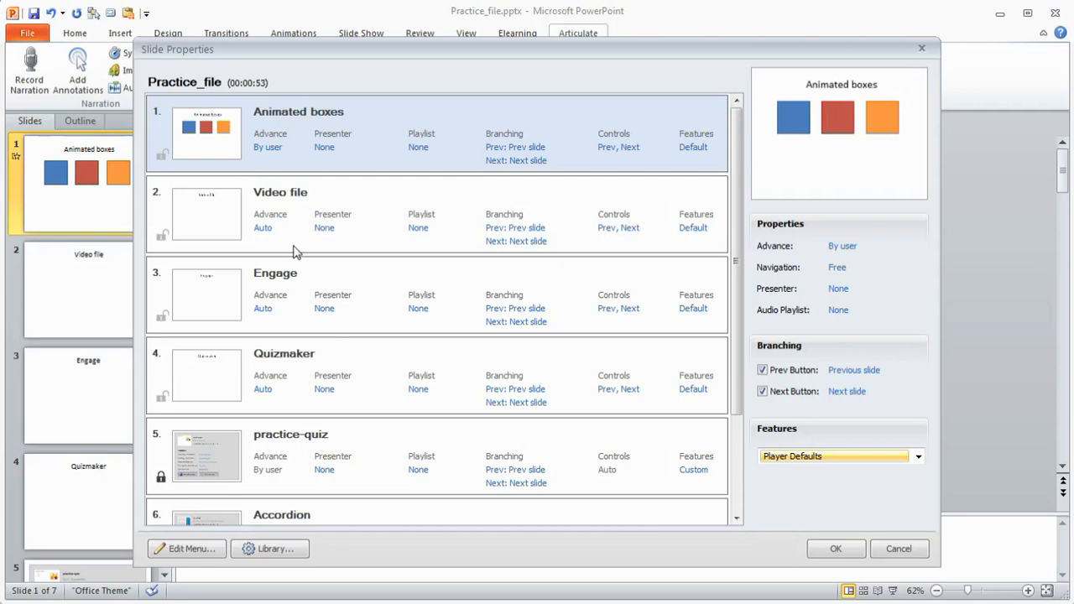
pyautogui.moveTo(561, 451)
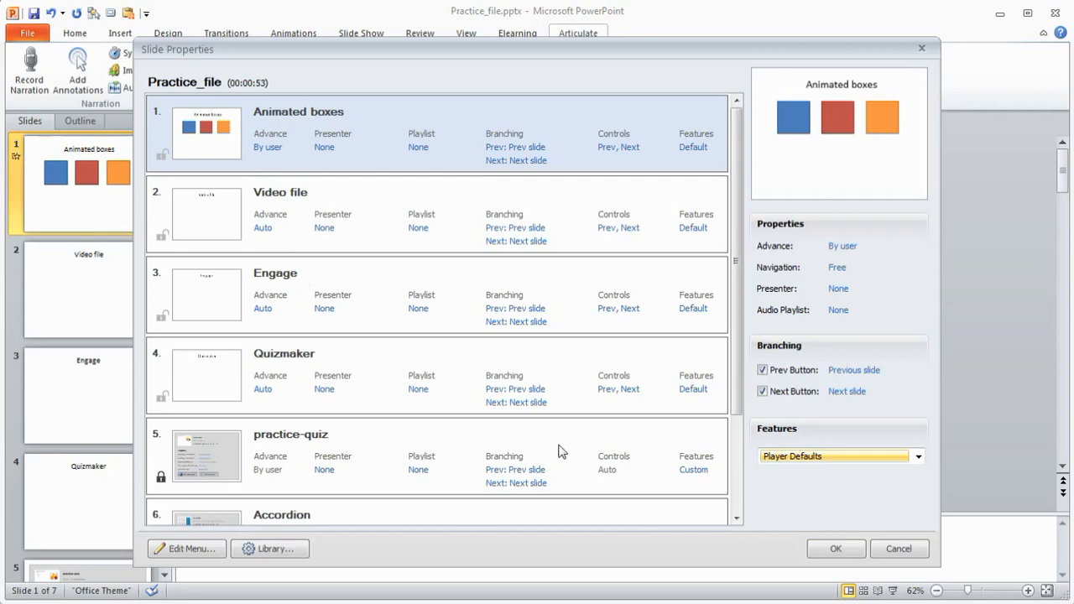